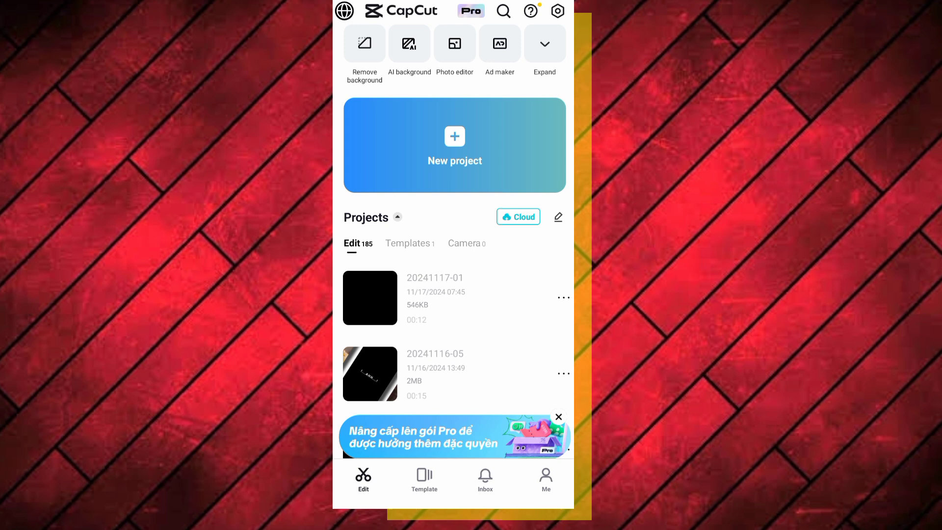
Create a new project from the 5-second black video clip.
{"action": "left_click", "coordinate": [455, 146]}
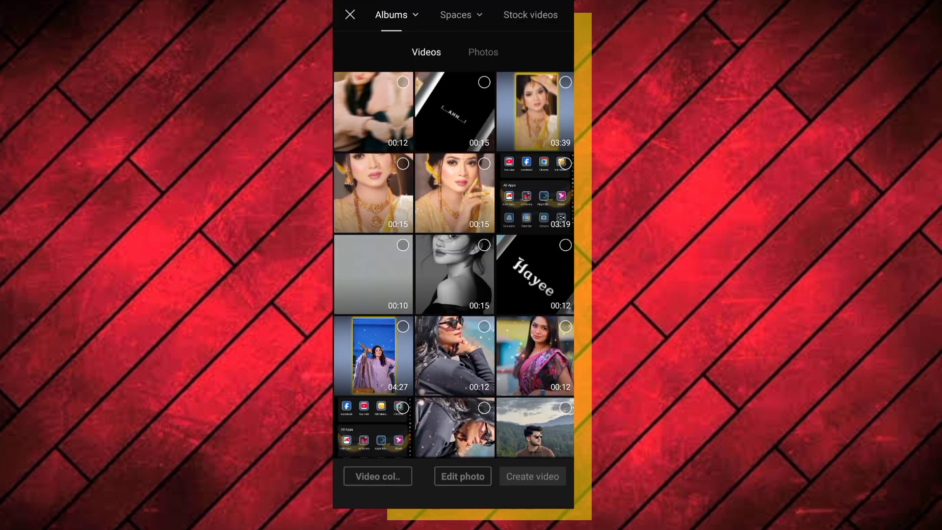
{"action": "left_click", "coordinate": [373, 111]}
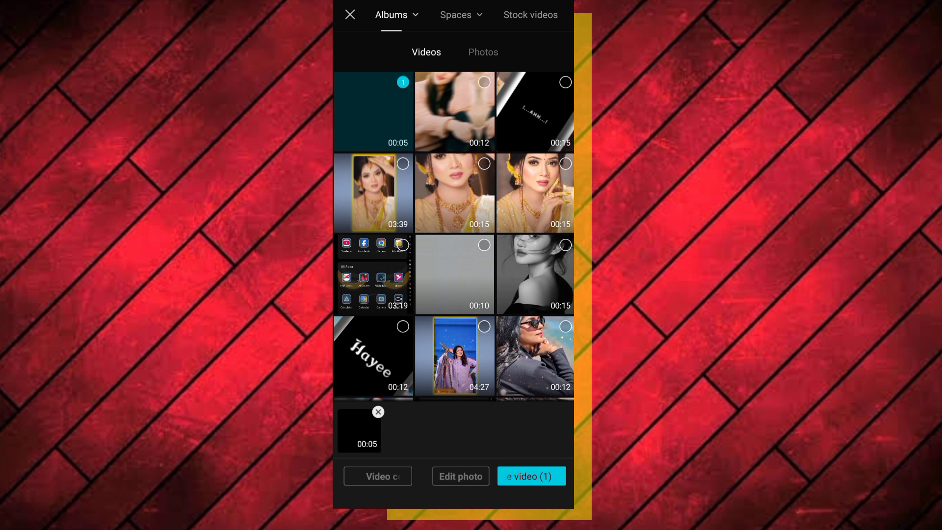
{"action": "left_click", "coordinate": [531, 477]}
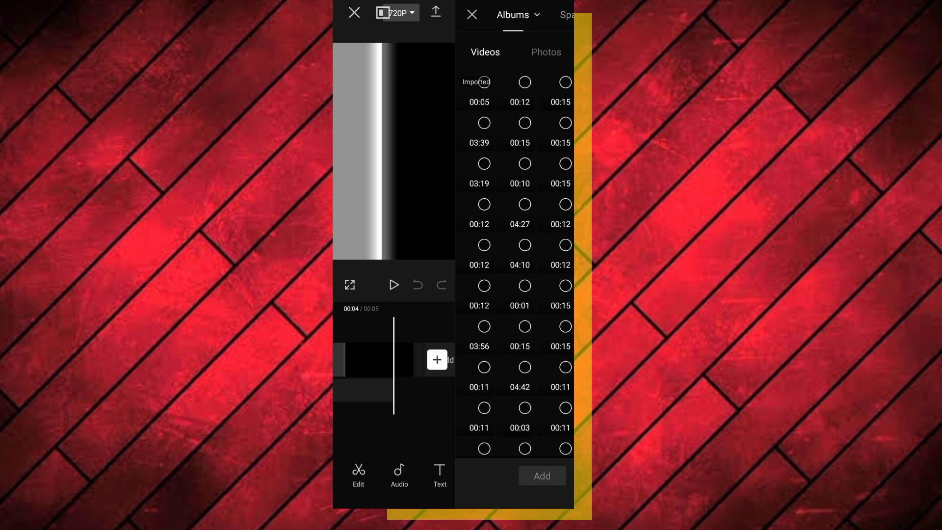
Append the slideshow photos after the black clip, extending the project to 41 seconds.
{"action": "left_click", "coordinate": [545, 52]}
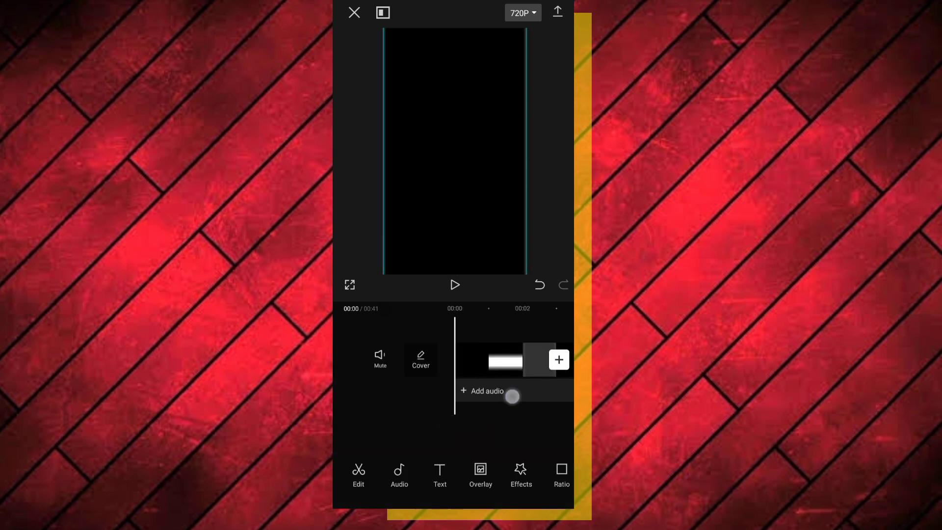
Add a song from Sounds as a music track beneath the photo clips.
{"action": "left_click", "coordinate": [483, 390]}
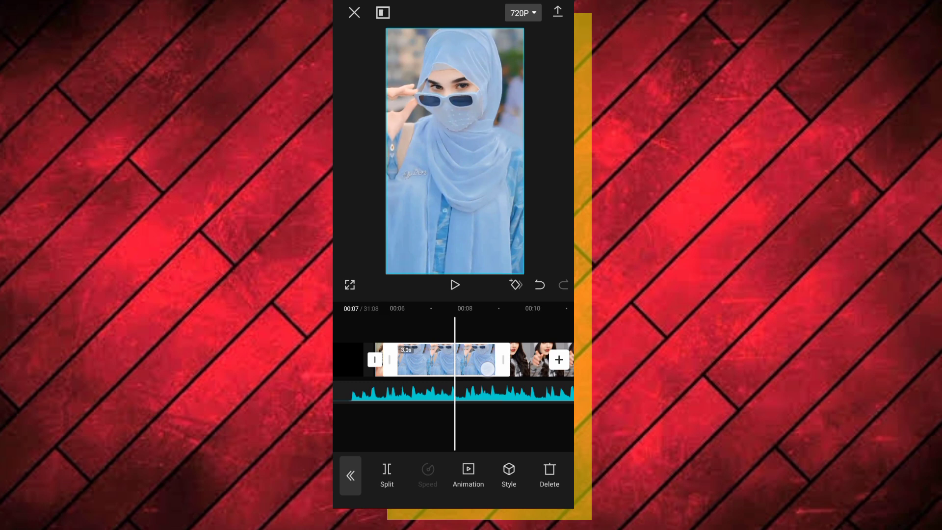
Trim the photo clips by their end handles so the video lasts 12 seconds.
{"action": "left_click_drag", "start_coordinate": [502, 360], "coordinate": [462, 359]}
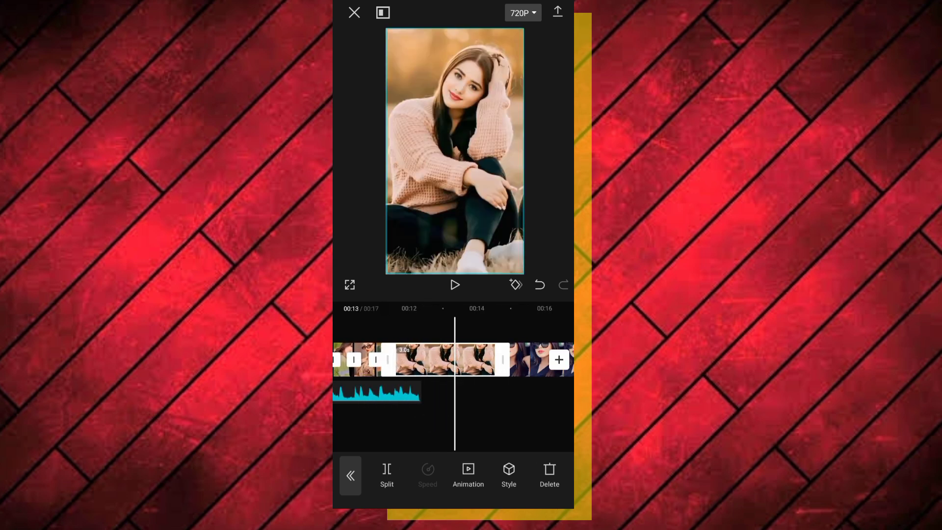
{"action": "left_click", "coordinate": [350, 476]}
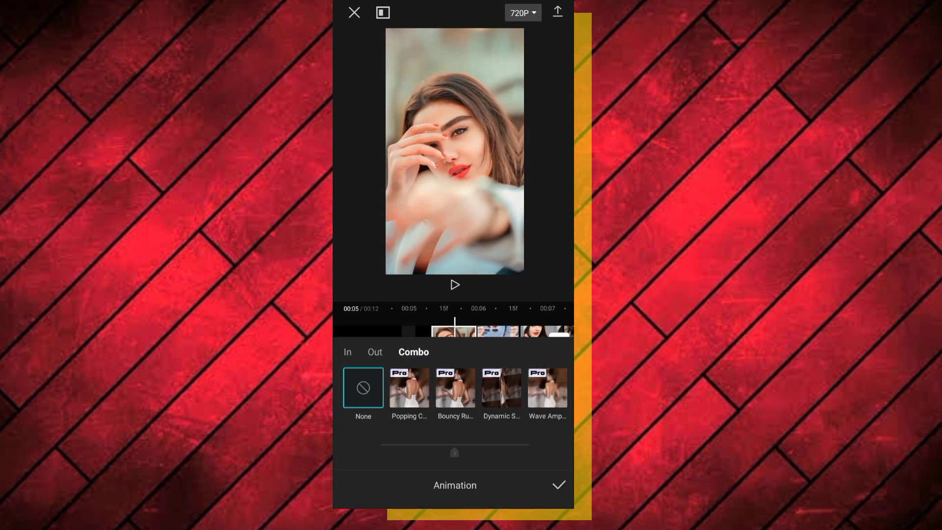
Apply combo animations Zoom 2 and Pendulum 1 to successive photo clips.
{"action": "scroll", "scroll_direction": "left", "scroll_amount": 3}
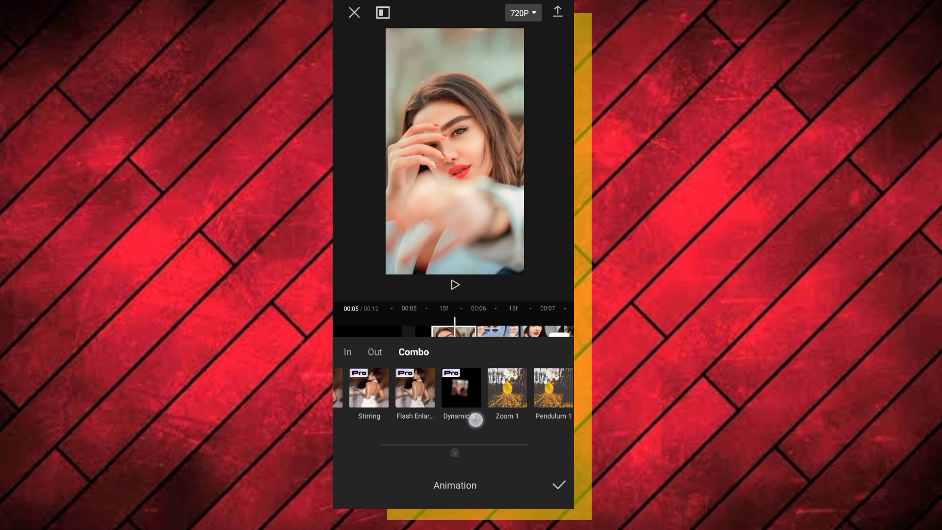
{"action": "left_click", "coordinate": [457, 388]}
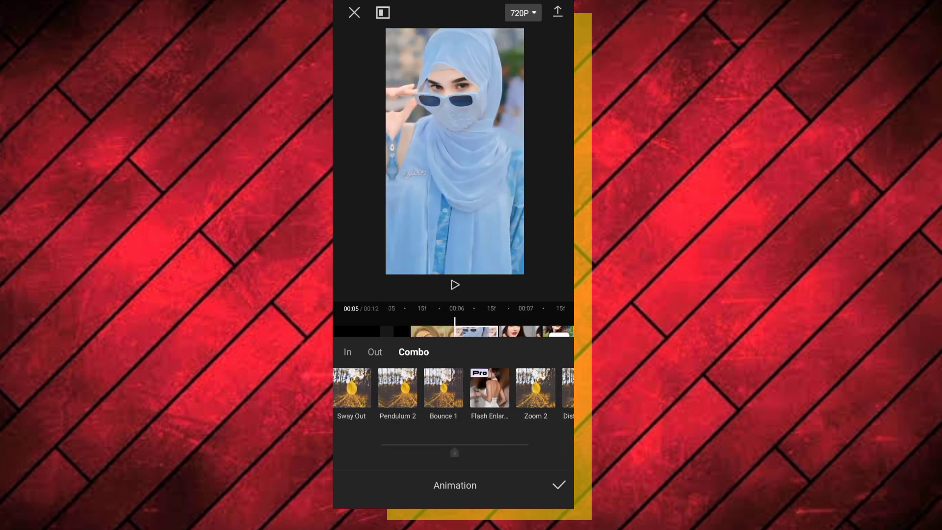
{"action": "scroll", "scroll_direction": "left", "scroll_amount": 3}
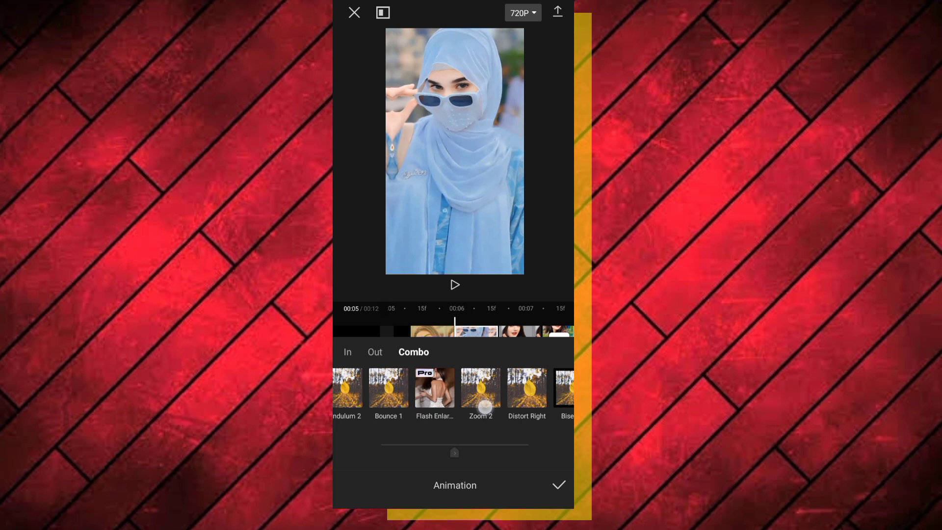
{"action": "left_click", "coordinate": [457, 389]}
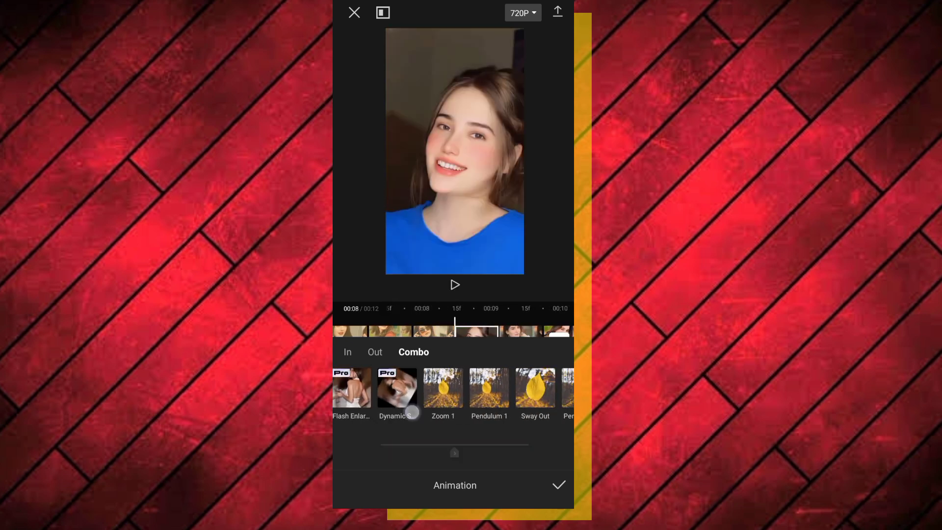
{"action": "left_click", "coordinate": [457, 387]}
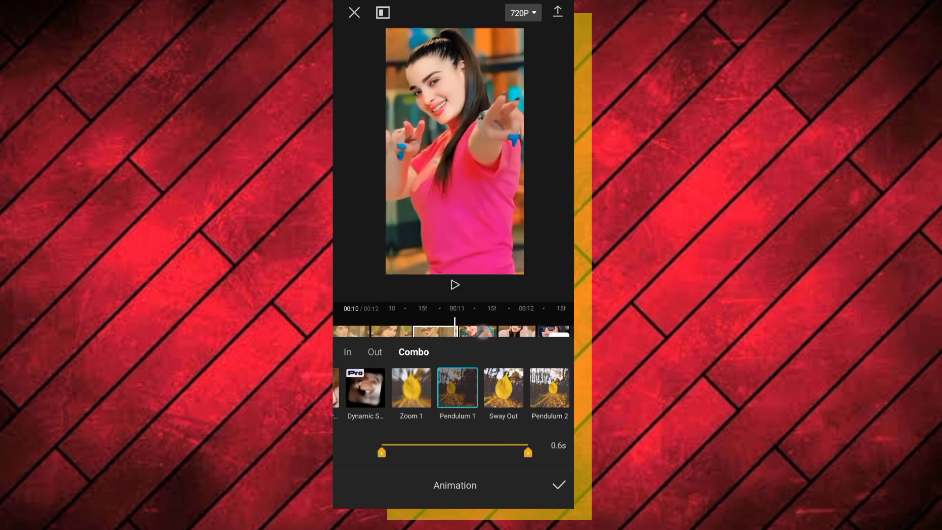
{"action": "left_click", "coordinate": [455, 284]}
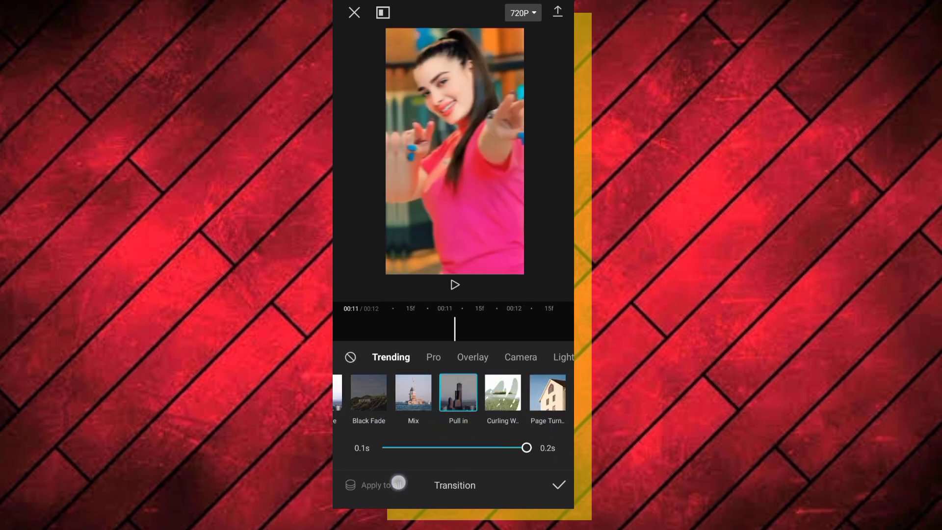
Apply the 0.2 s Pull in transition between all clips.
{"action": "left_click", "coordinate": [558, 485]}
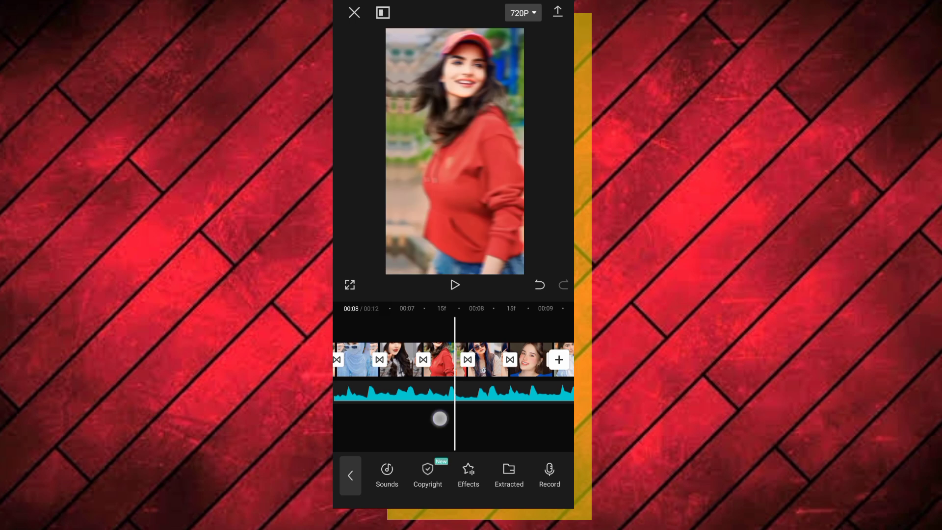
Show the export settings at 720p, 25 fps and recommended bit rate.
{"action": "left_click", "coordinate": [454, 285]}
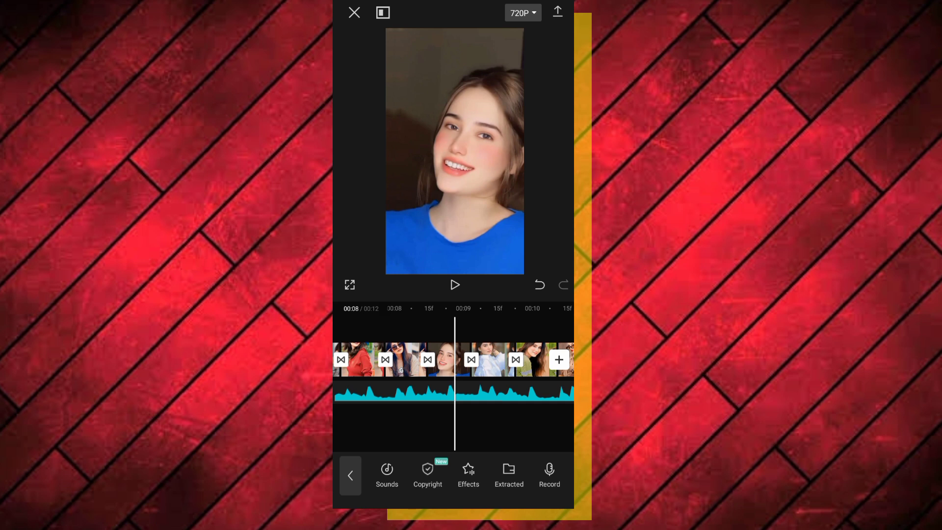
{"action": "left_click", "coordinate": [523, 13]}
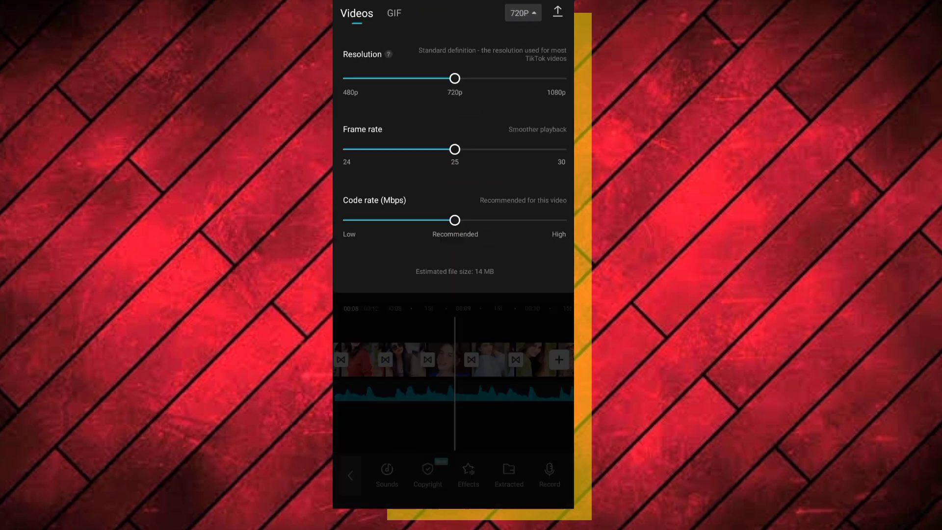